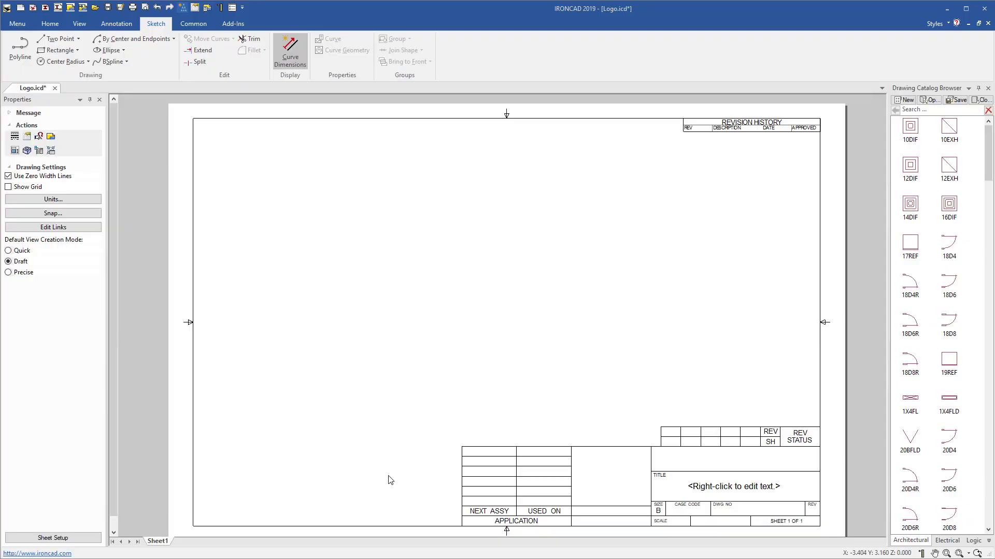
pyautogui.moveTo(564, 405)
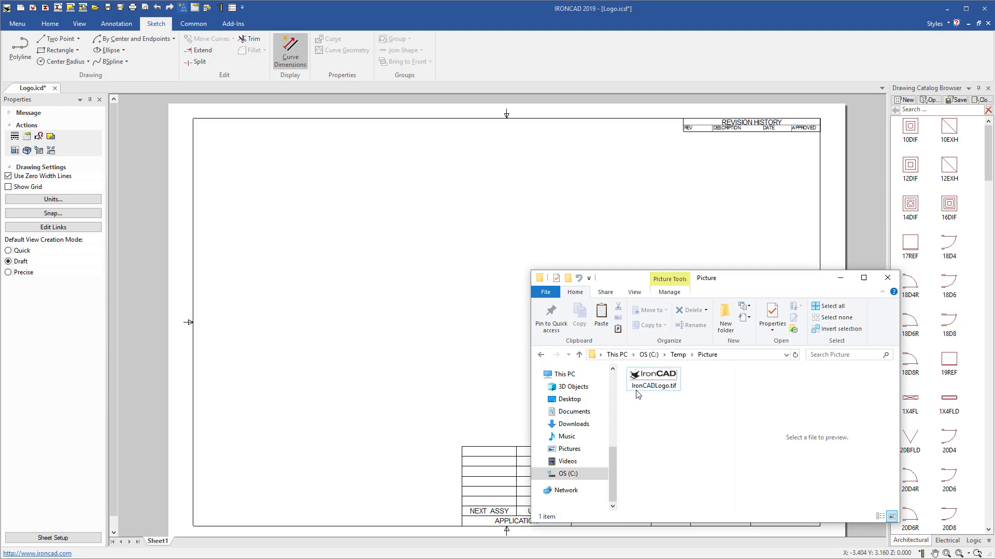
# Select IronCADLogo.tif in File Explorer and drag it toward the IRONCAD drawing window.
pyautogui.click(651, 379)
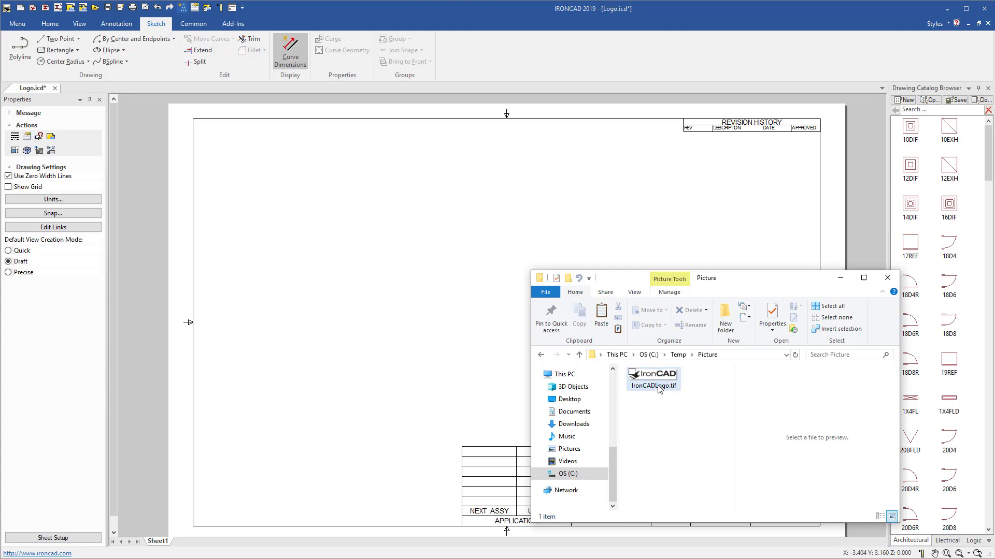
pyautogui.click(652, 381)
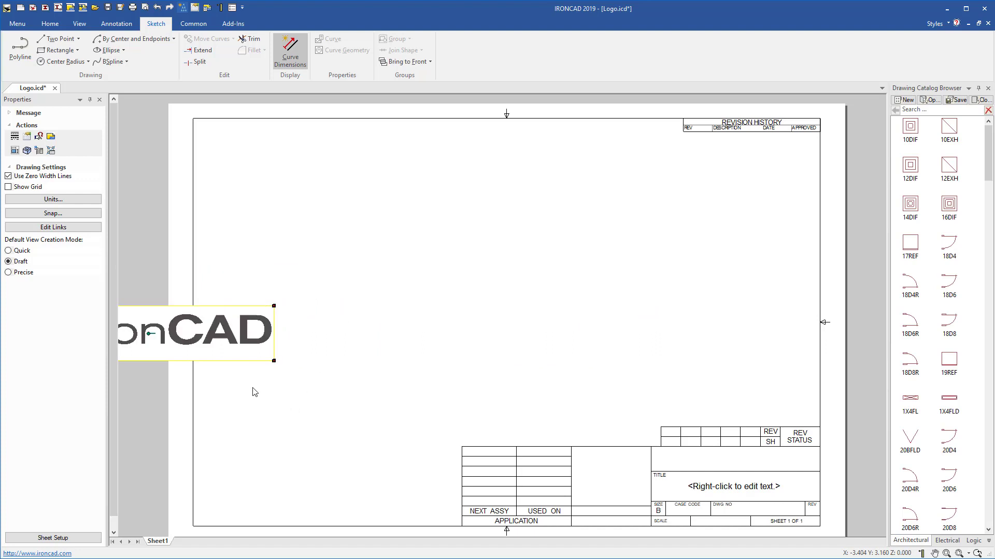
pyautogui.moveTo(221, 353)
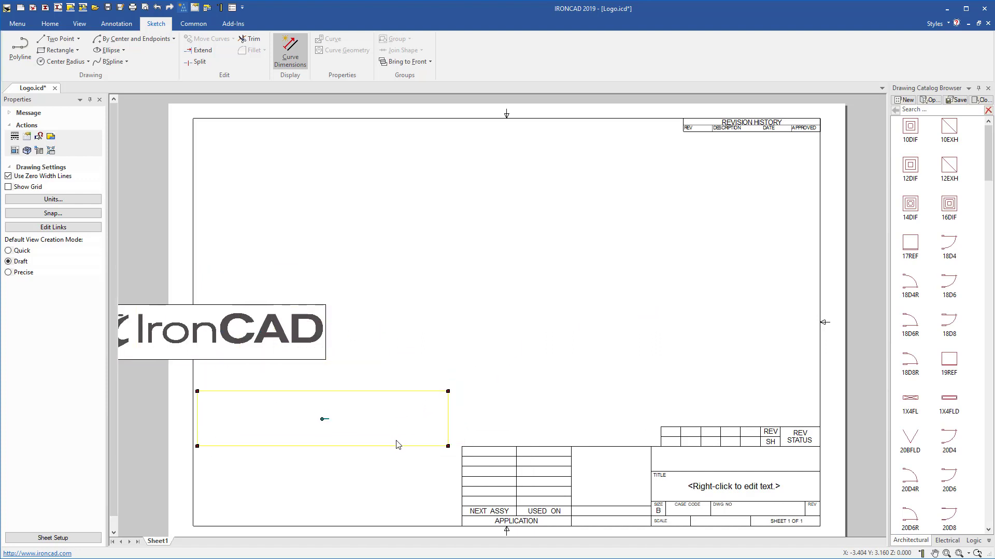
# Drop the logo at a smaller size inside the border, just left of the title block.
pyautogui.moveTo(222, 331); pyautogui.dragTo(332, 488)
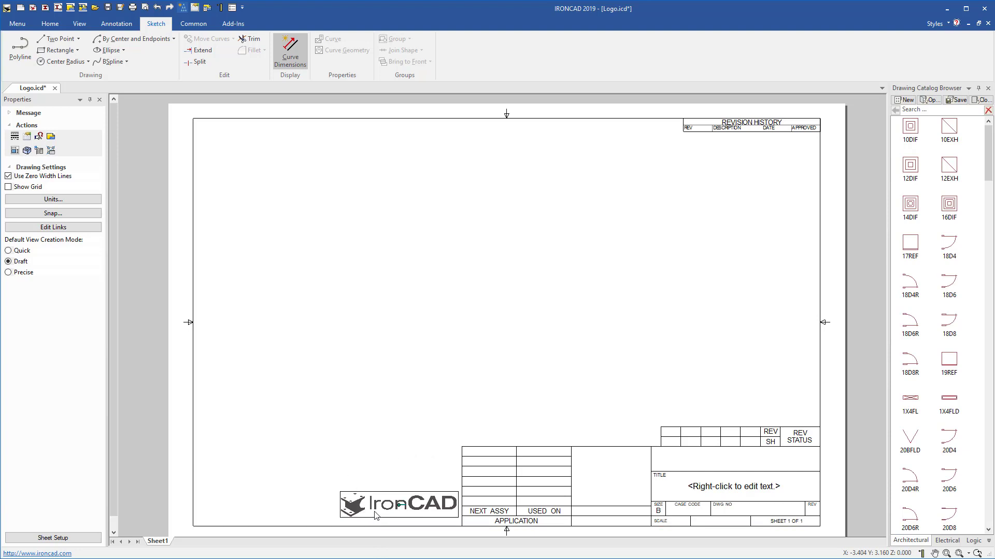
# Set the placed logo's frame colour to white in Sheet Curve Style Properties so its outline disappears.
pyautogui.click(398, 505)
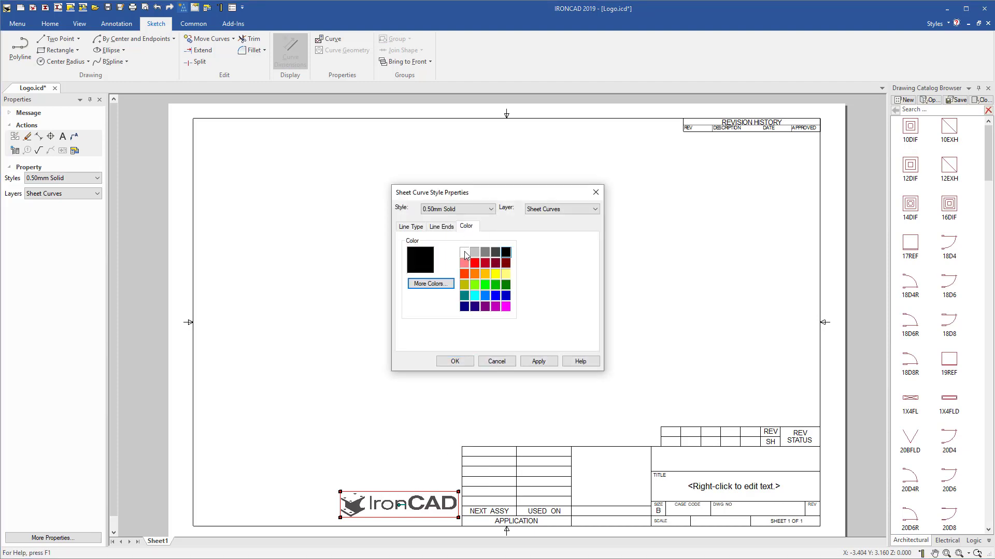
pyautogui.click(464, 253)
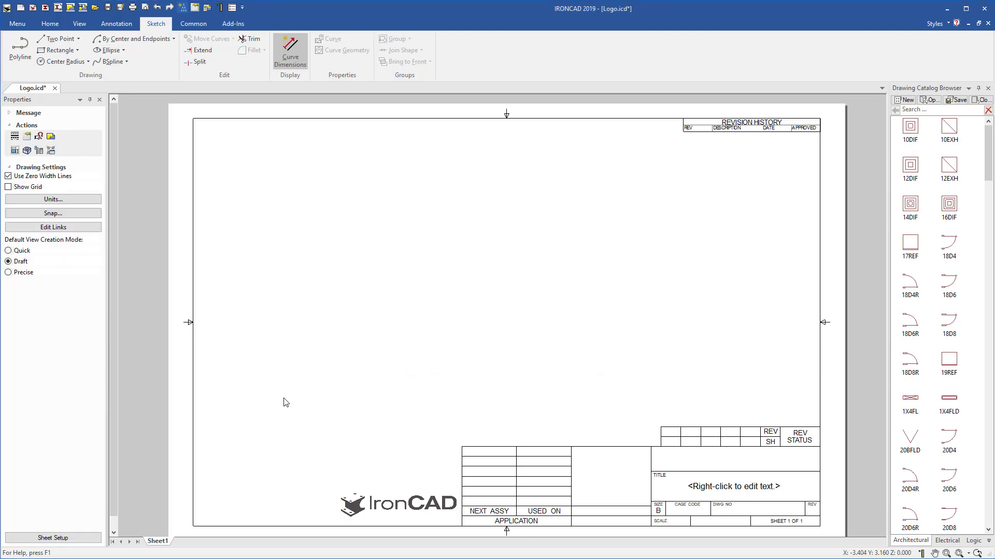
pyautogui.moveTo(552, 315)
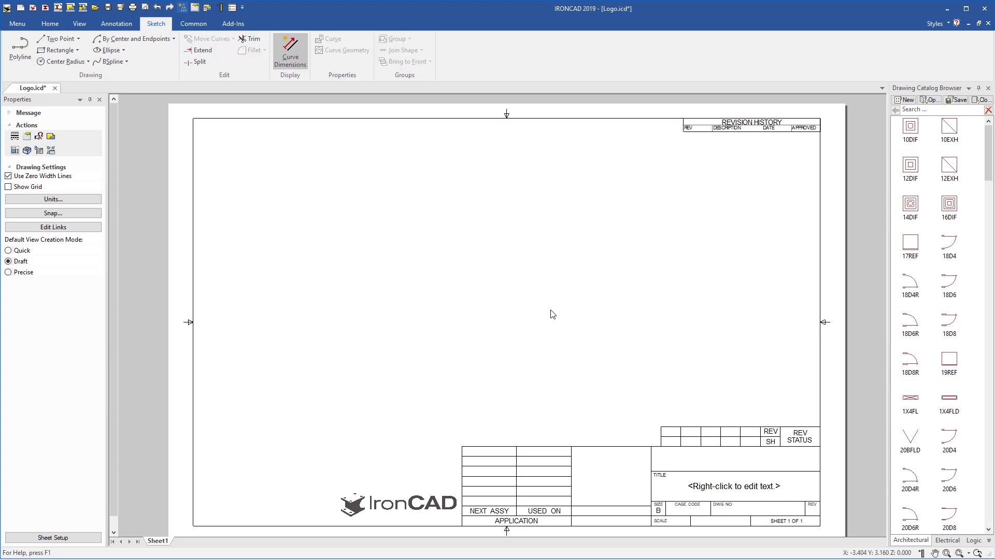
pyautogui.moveTo(445, 401)
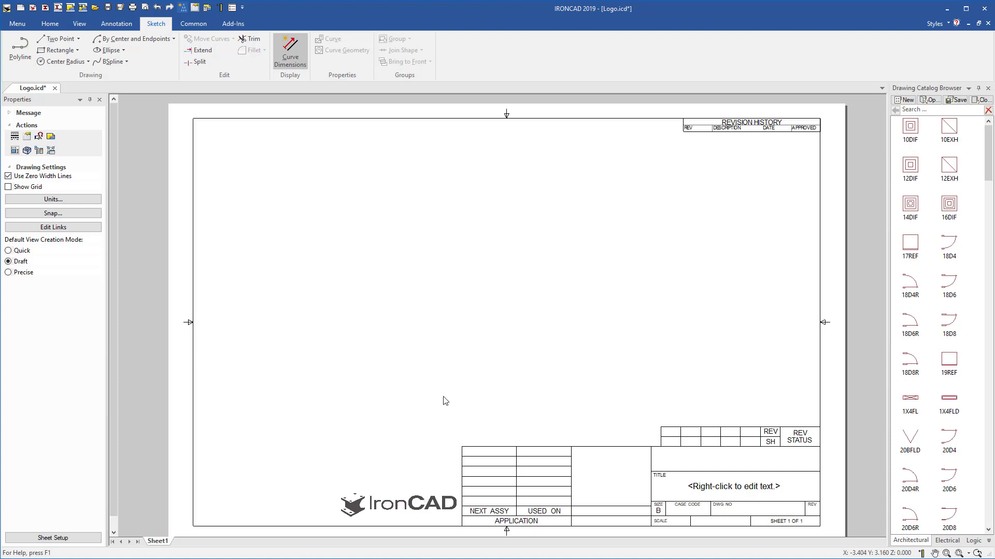
pyautogui.moveTo(399, 495)
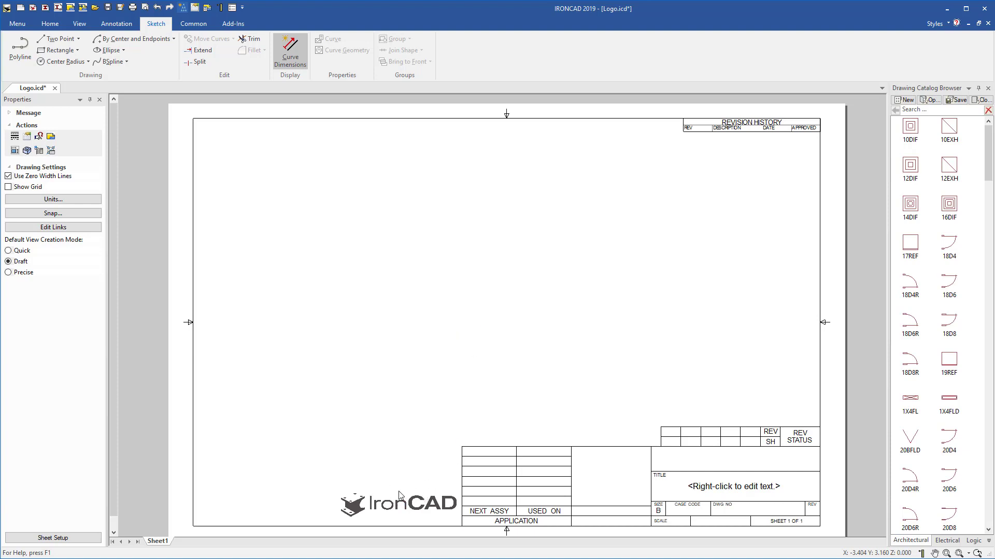
pyautogui.moveTo(357, 515)
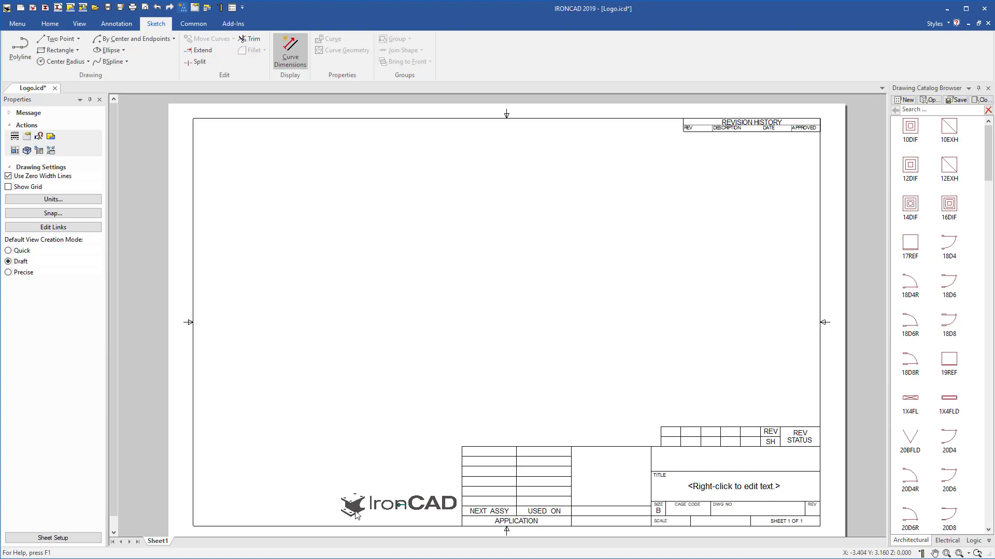
pyautogui.moveTo(480, 299)
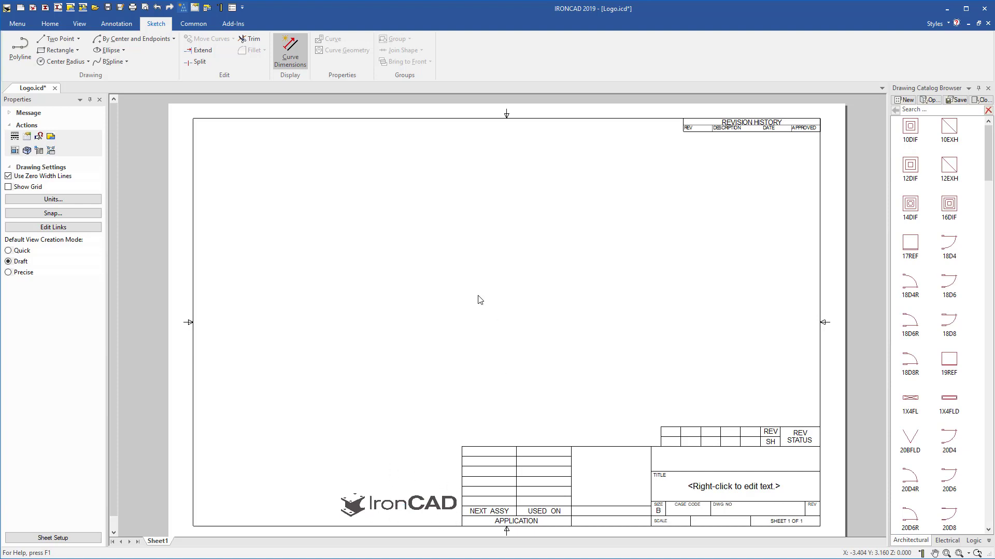
pyautogui.moveTo(519, 334)
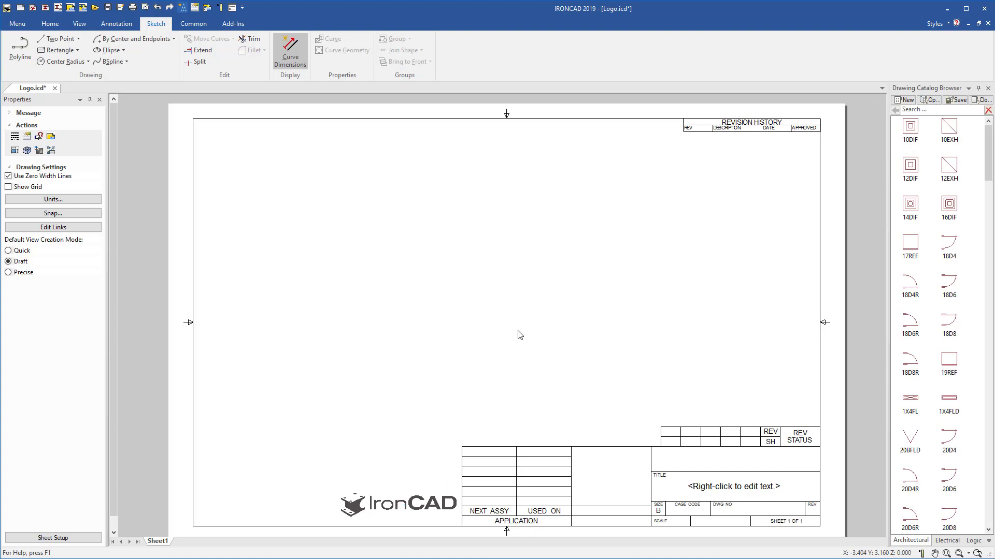